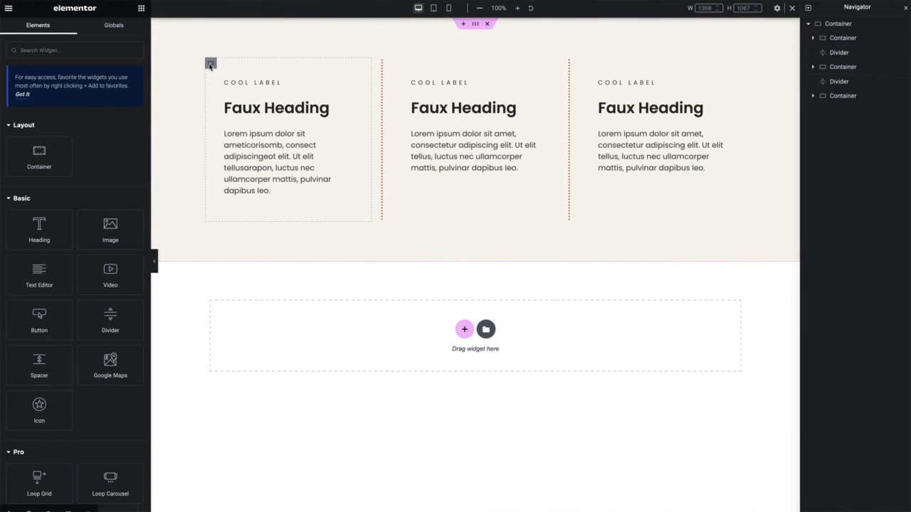
Select the first column's container and then its parent section container
click(211, 63)
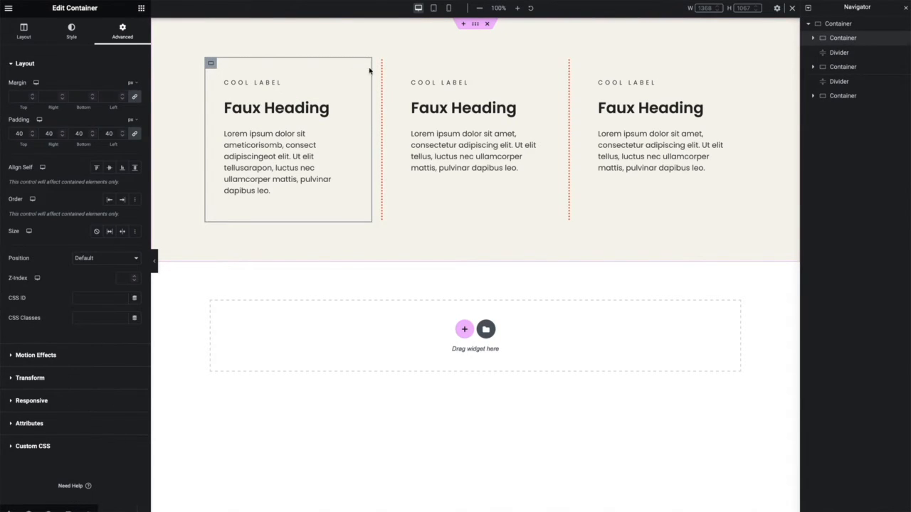
click(23, 30)
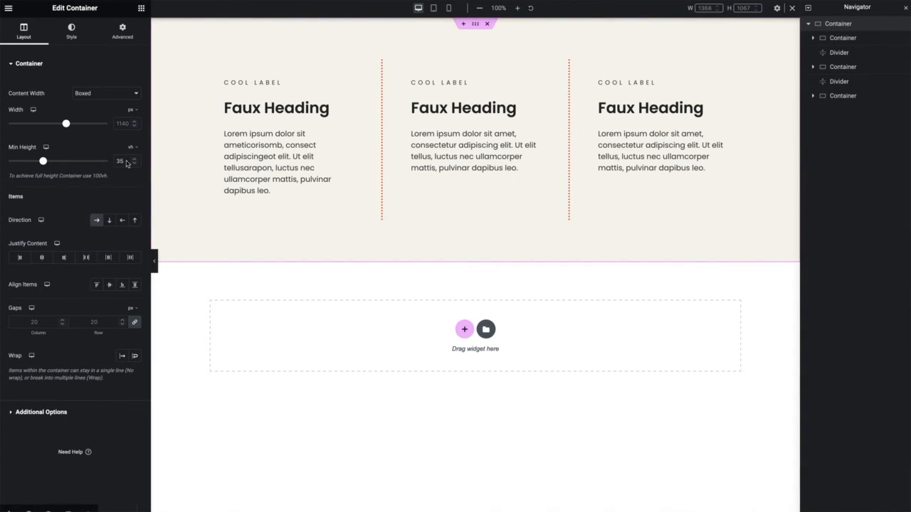
mouse_move(97, 219)
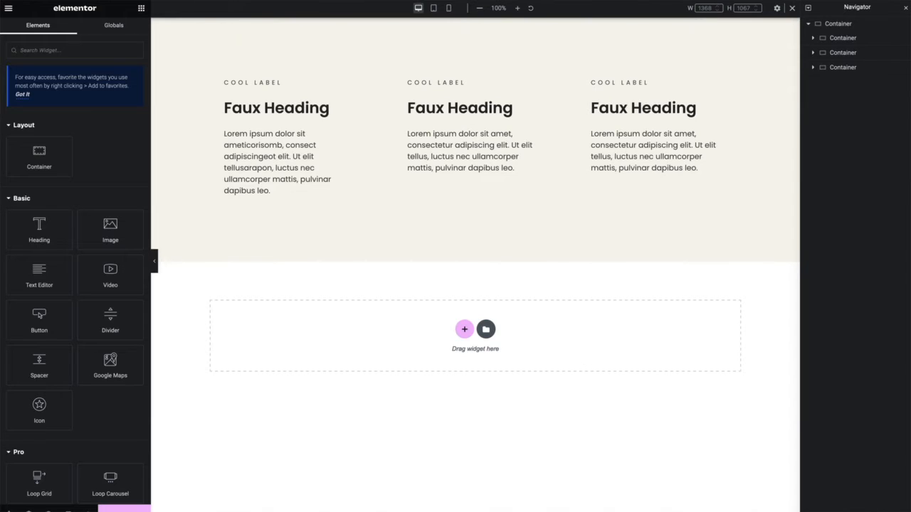
Expand the middle and first columns in the Navigator and select their paragraph Text Editor widgets
click(460, 108)
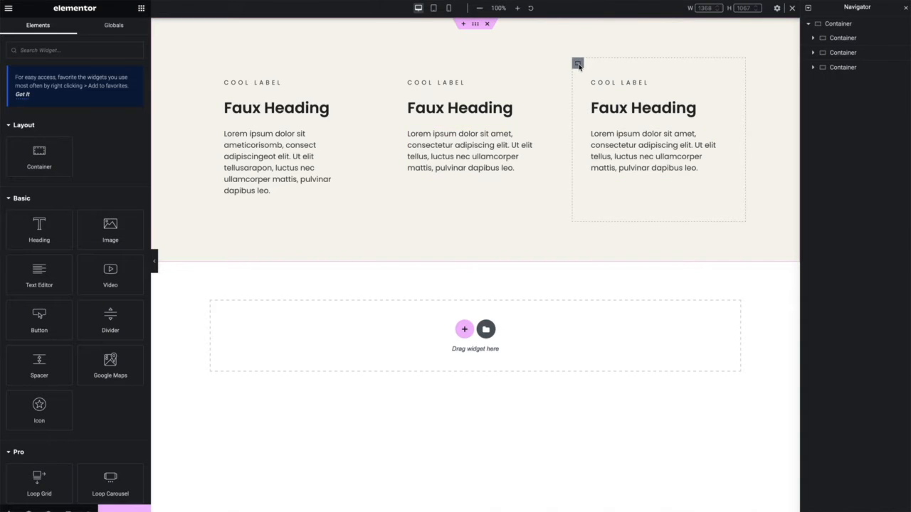
click(475, 139)
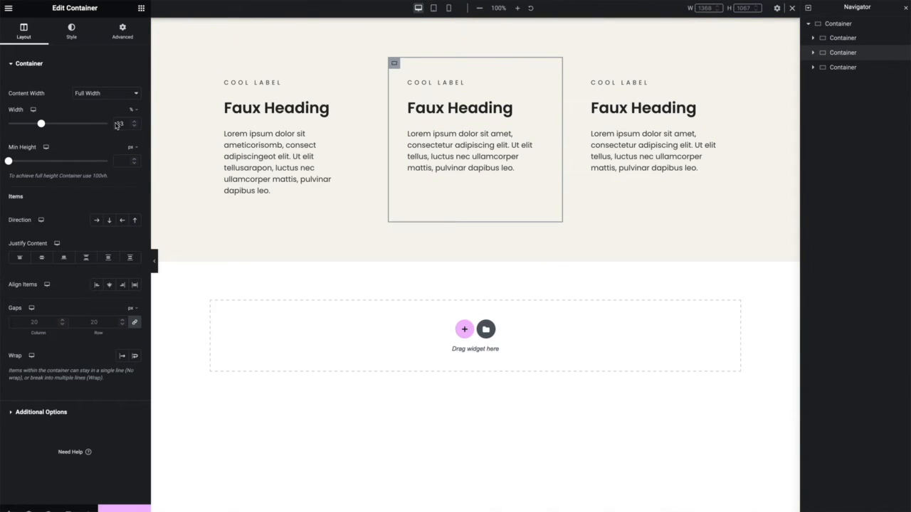
click(122, 31)
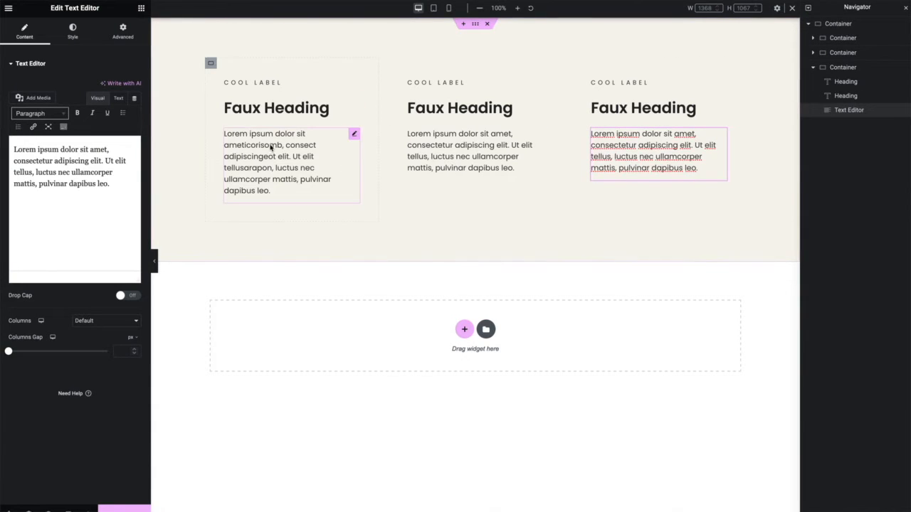
click(270, 156)
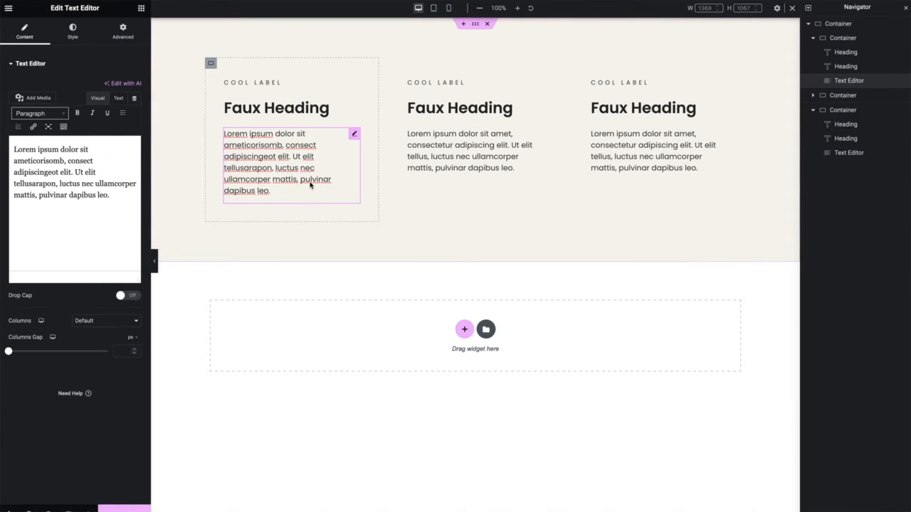
click(470, 150)
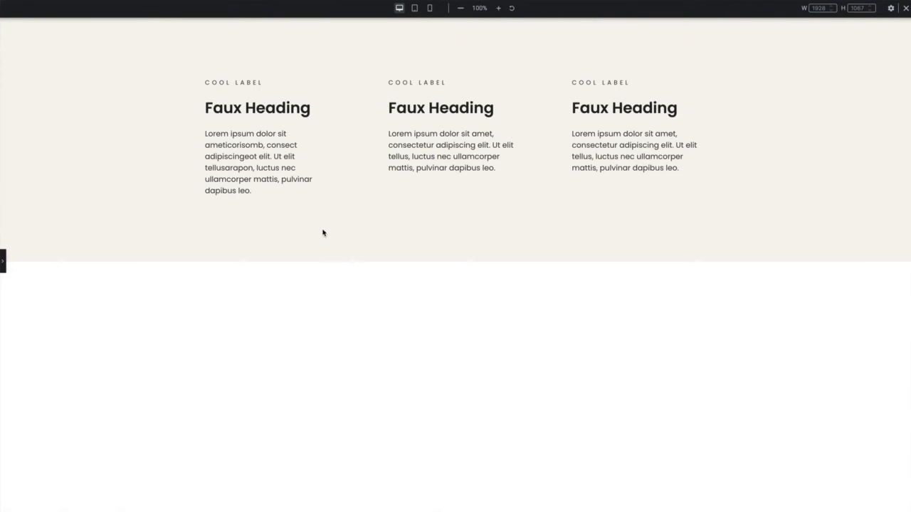
mouse_move(230, 182)
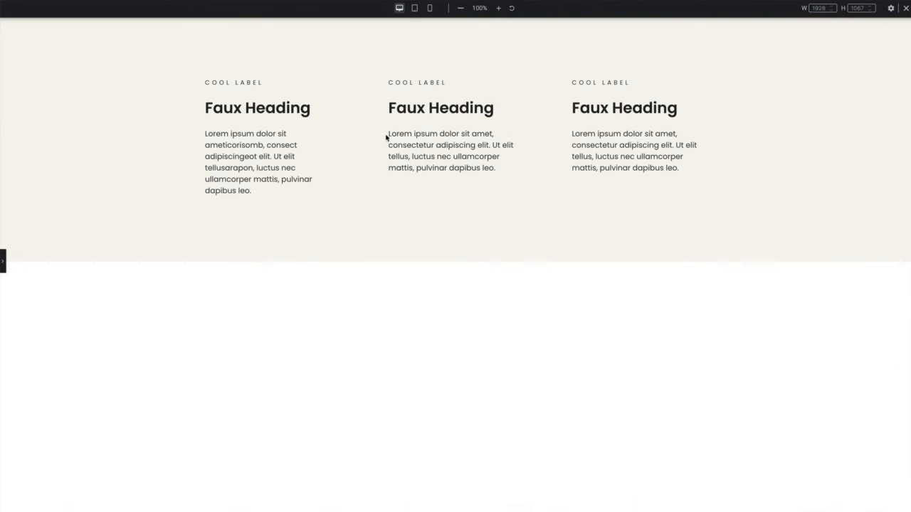
mouse_move(3, 267)
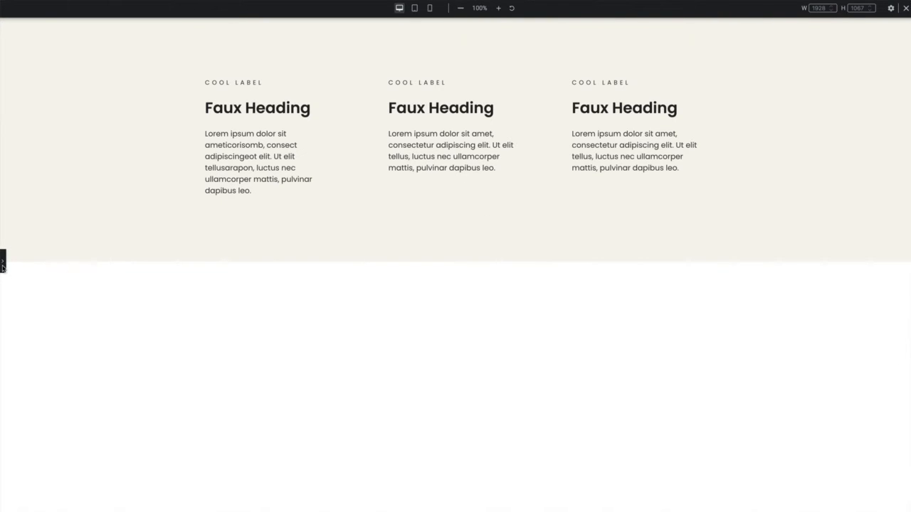
click(277, 162)
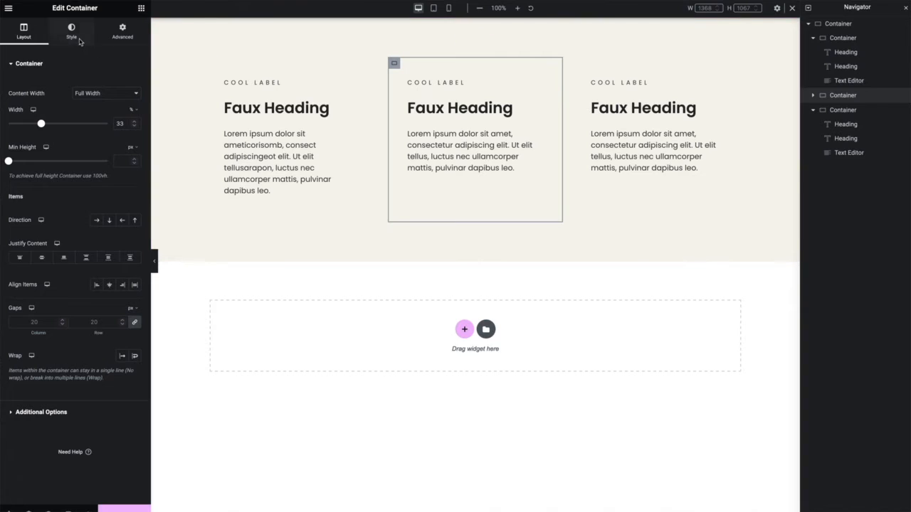
In the column's Style > Border settings, choose a Solid border with a left width of 2
click(71, 30)
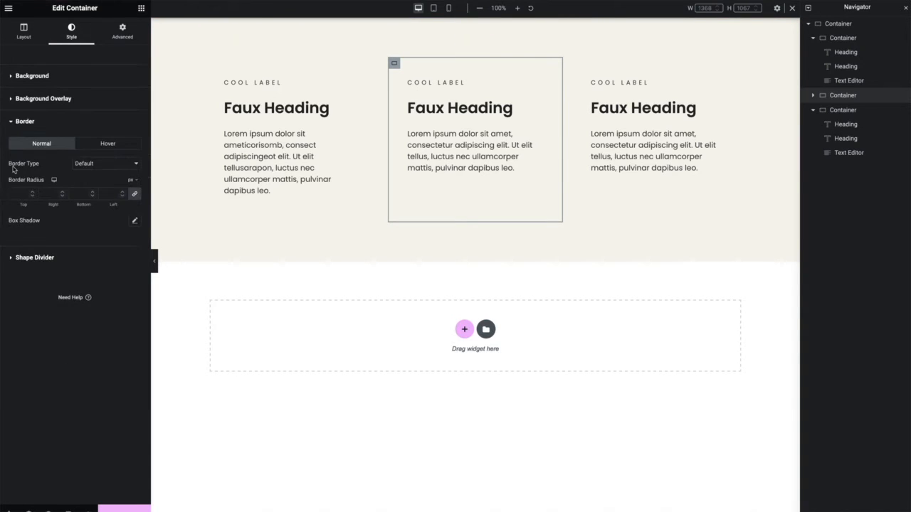
click(105, 162)
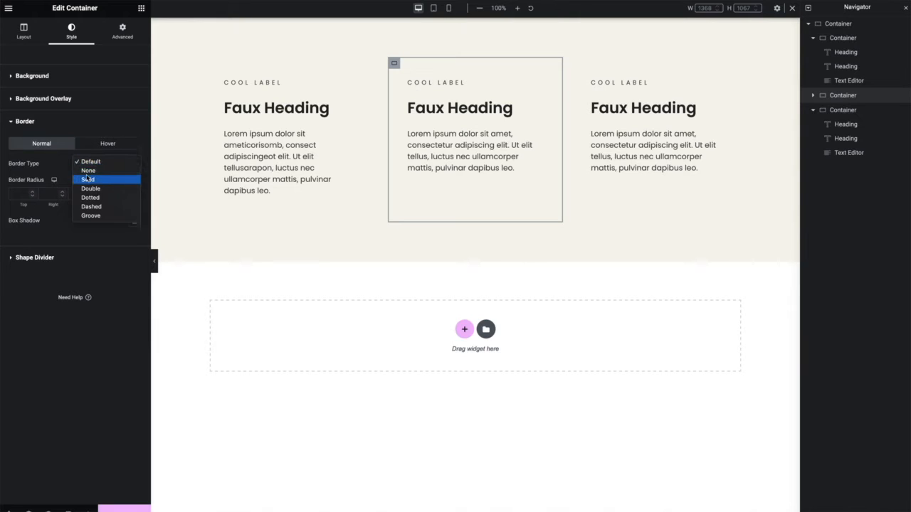
click(87, 180)
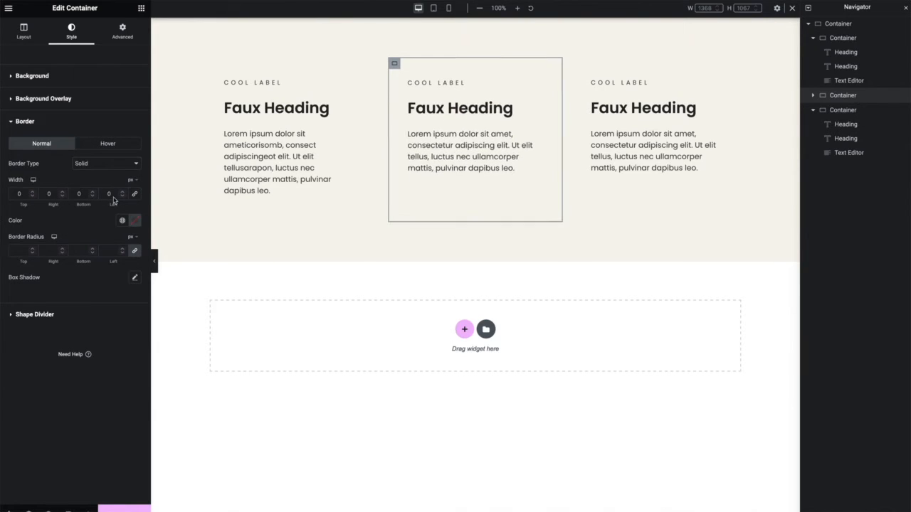
text(2)
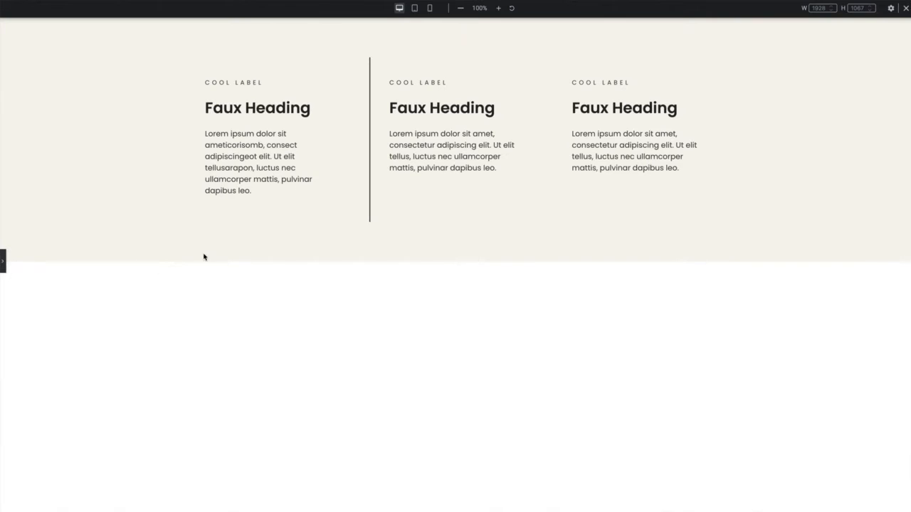
mouse_move(373, 104)
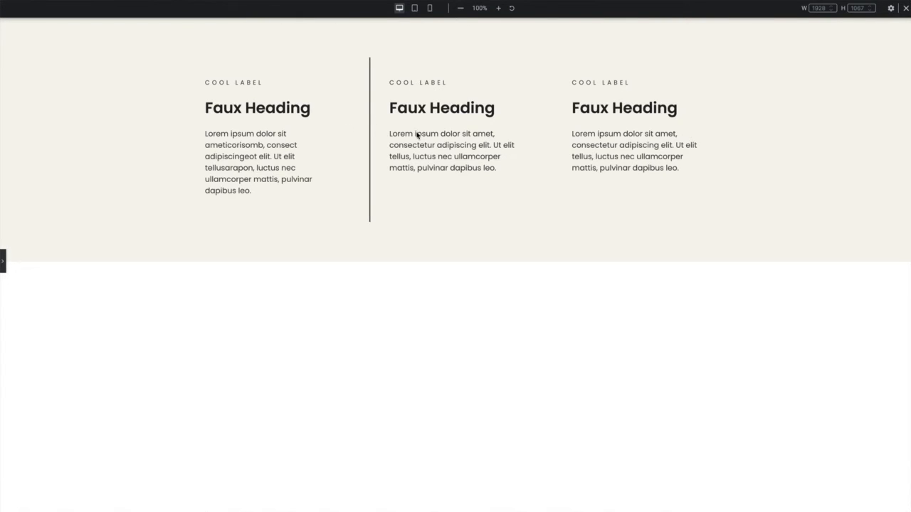
mouse_move(378, 109)
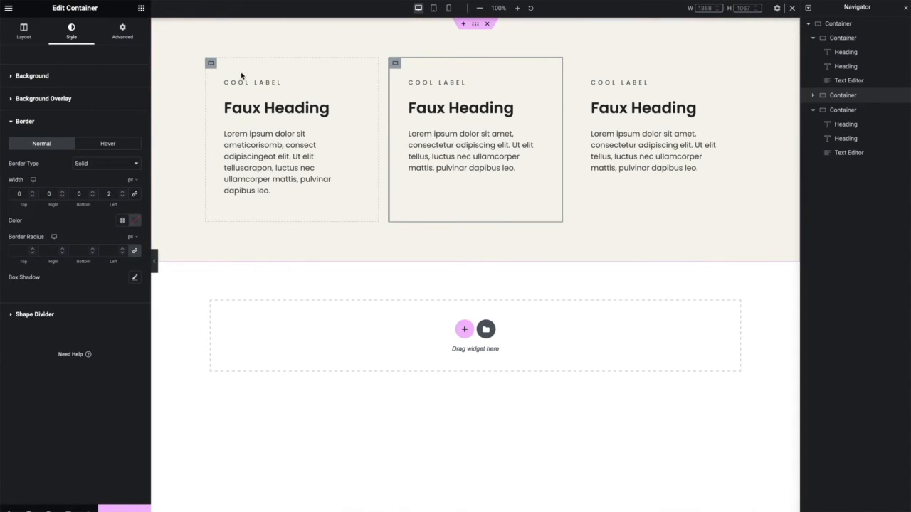
mouse_move(211, 62)
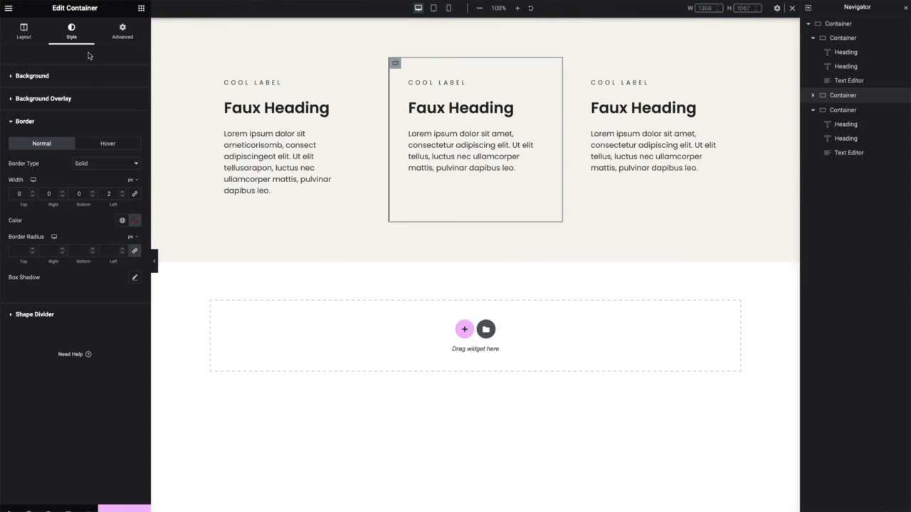
Switch the middle column's Border Type back to None and return to the widget list
click(106, 162)
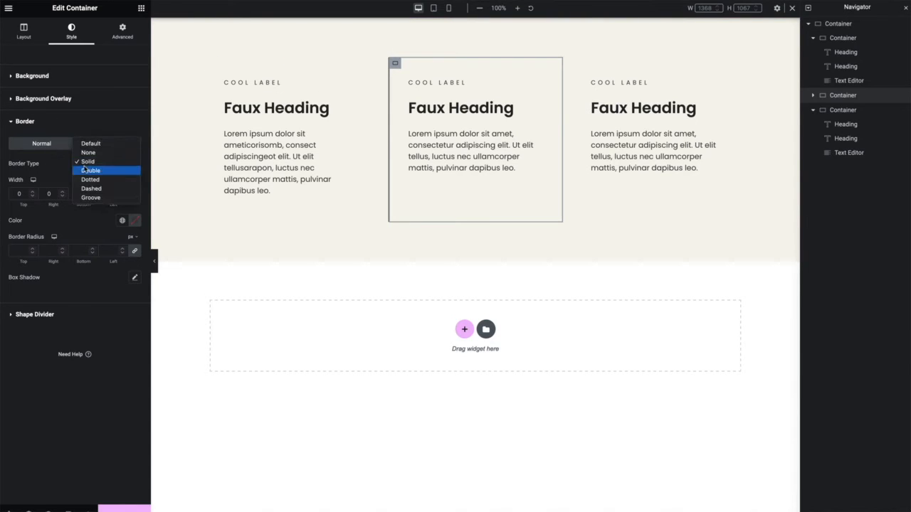
click(88, 153)
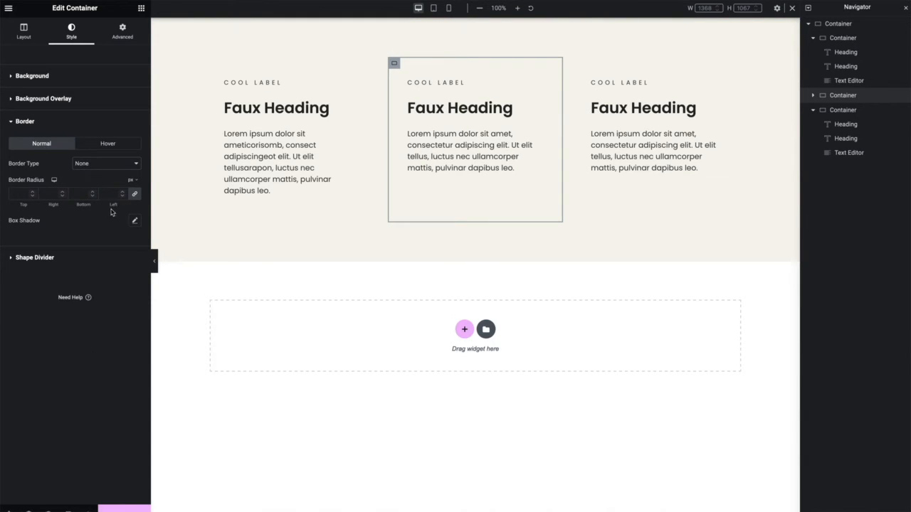
click(277, 159)
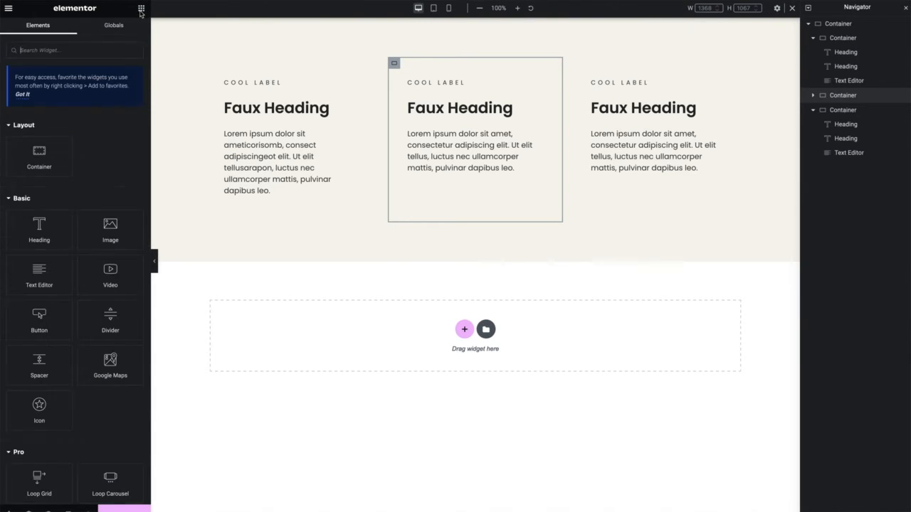
Search 'div' and drag a Divider widget between the first and second column containers
text(divider)
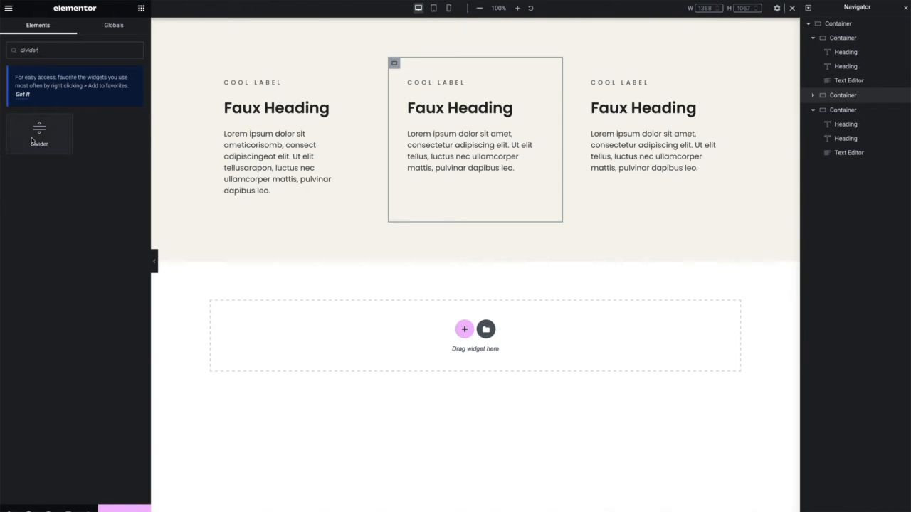
drag(40, 134, 372, 78)
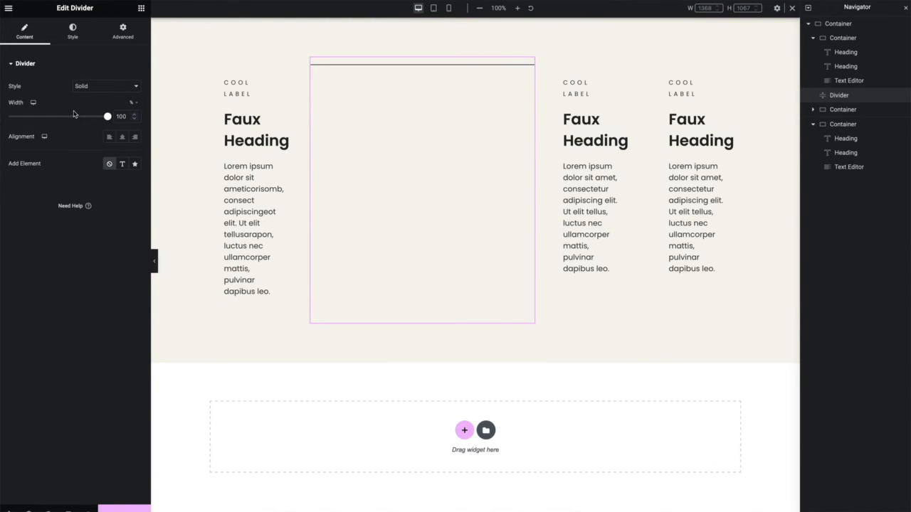
mouse_move(111, 64)
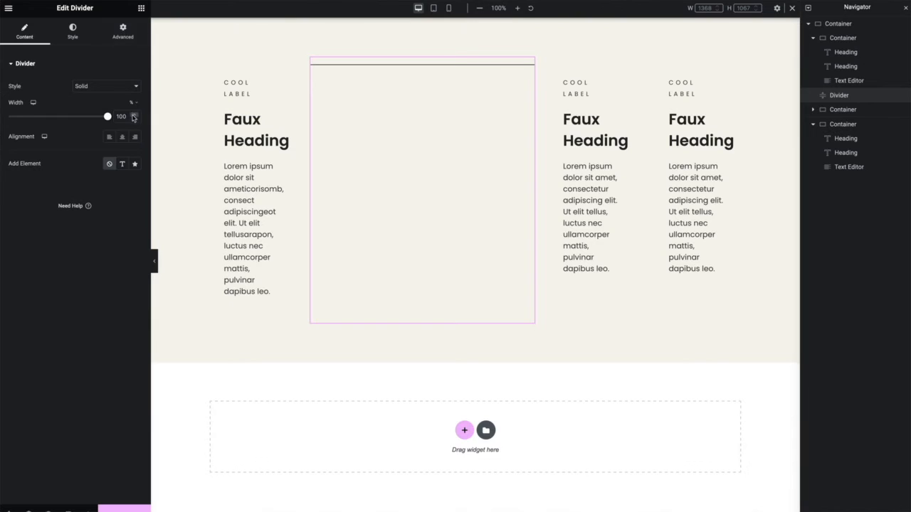
In the divider's Advanced > Layout settings, set Width to Custom with a small value
click(122, 31)
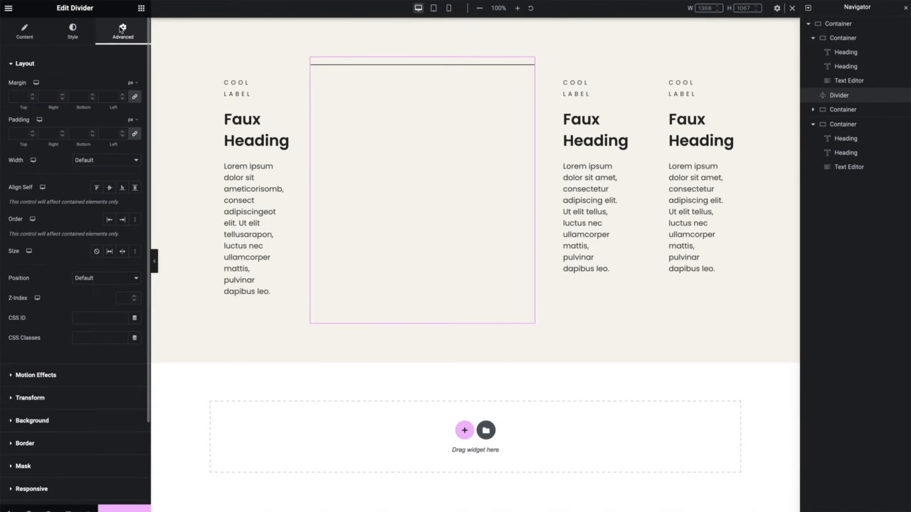
click(106, 160)
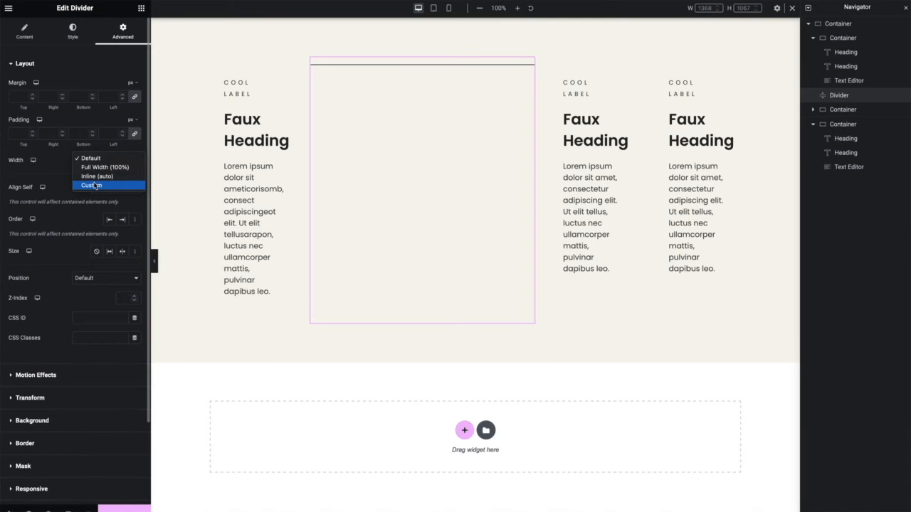
click(91, 185)
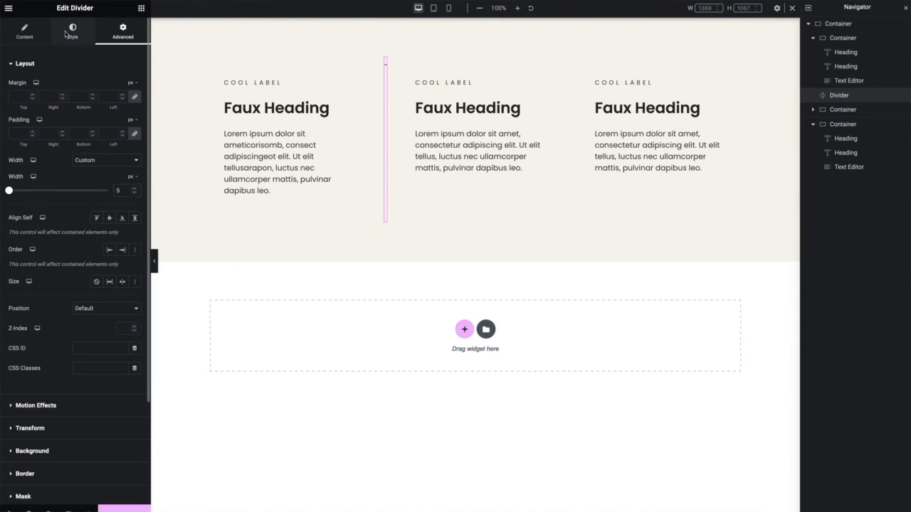
click(71, 31)
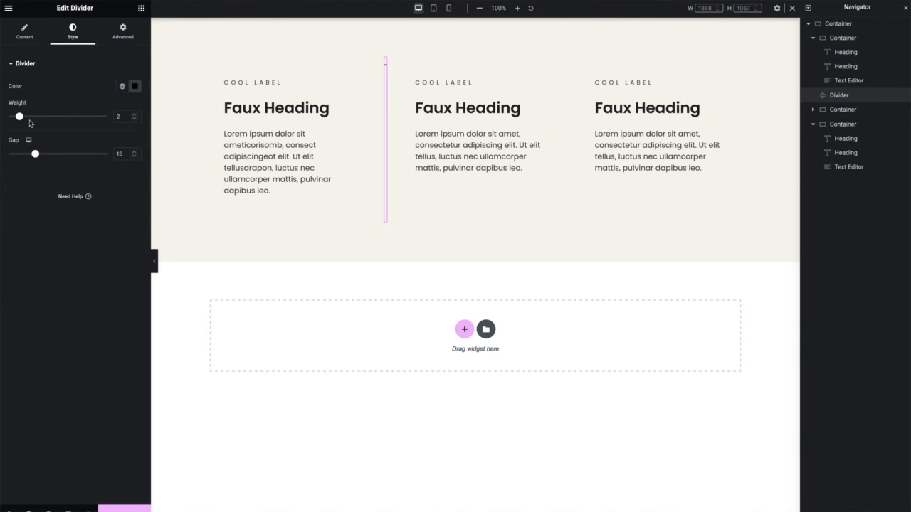
Drag the divider's Weight slider up then back to 0 and browse its global colour choices
drag(20, 116, 94, 117)
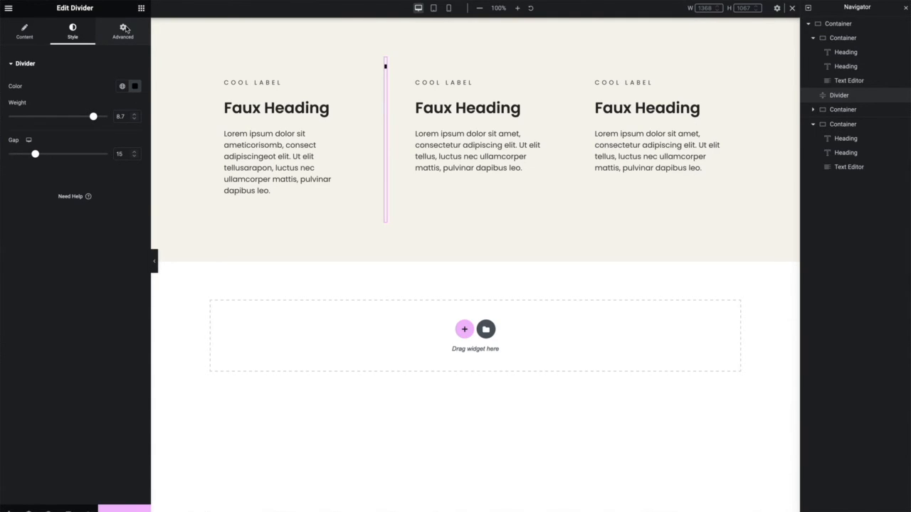
mouse_move(122, 87)
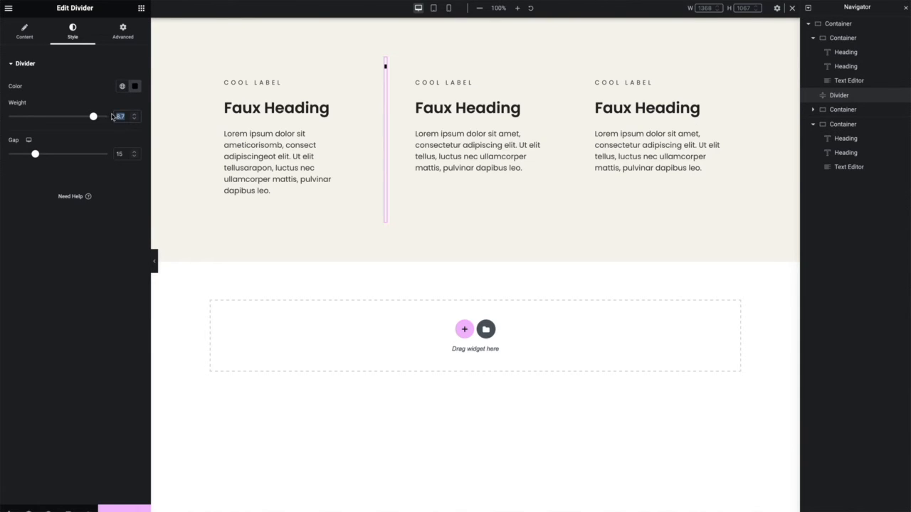
drag(93, 117, 9, 117)
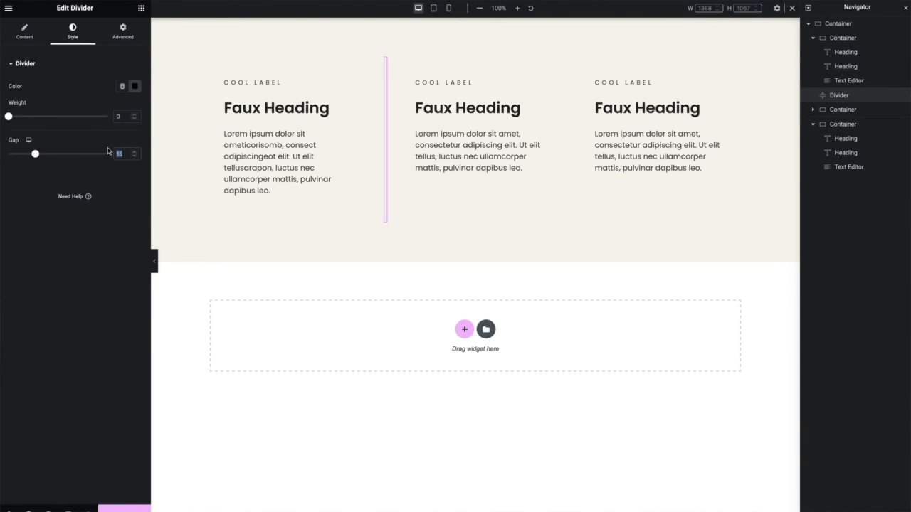
click(122, 87)
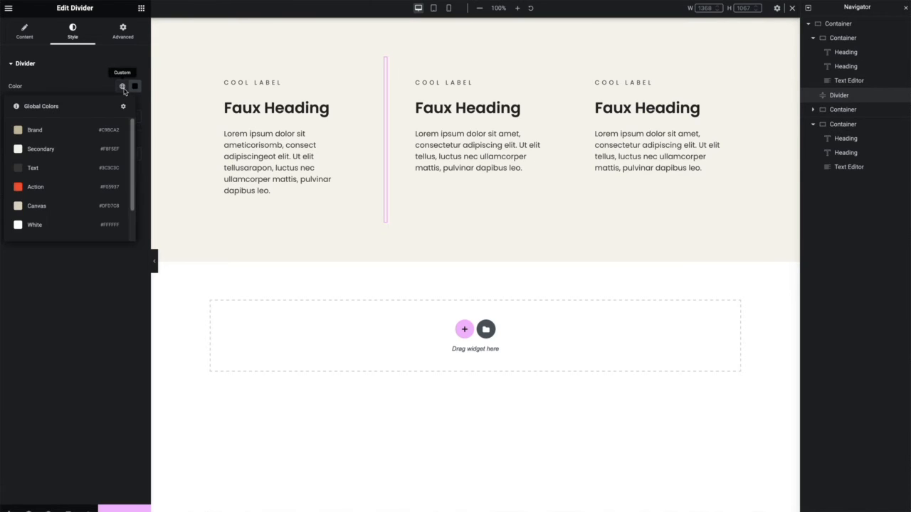
scroll(down, 3)
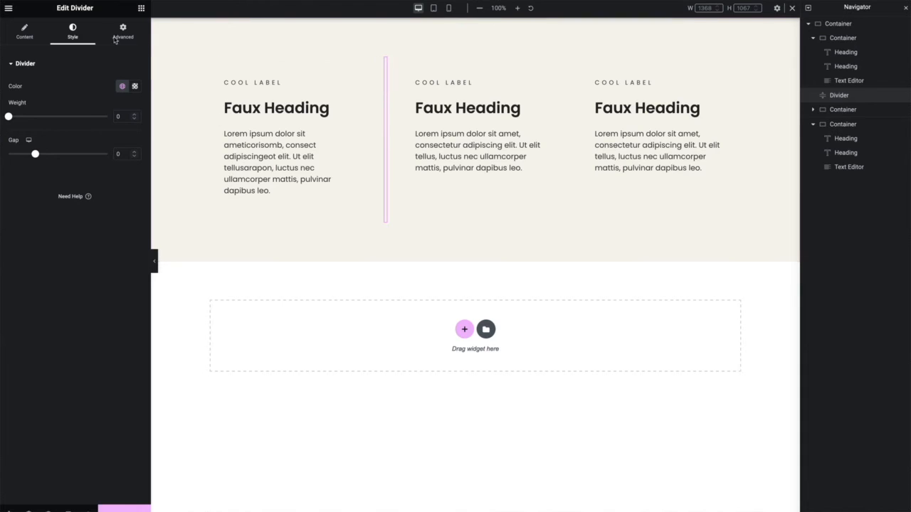
click(123, 34)
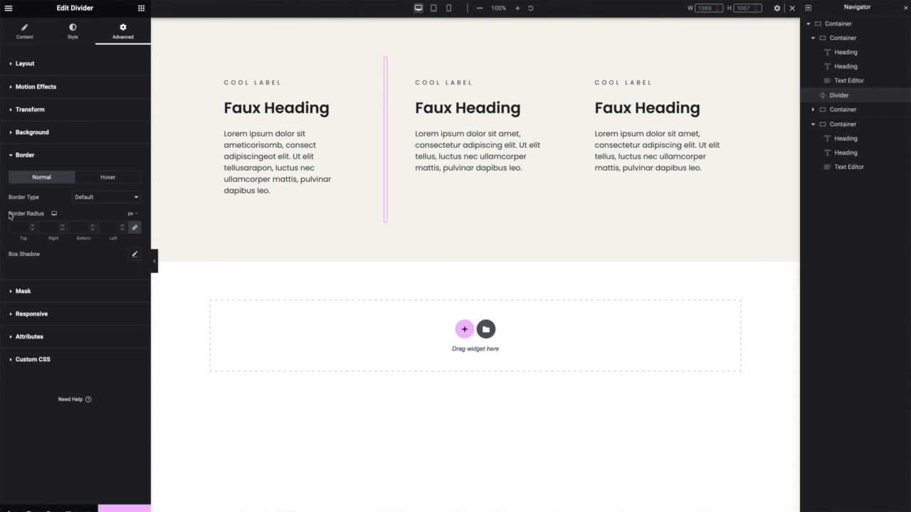
Set the divider's border to Dotted with unlinked per-side widths and a left width, then open global colours
click(105, 197)
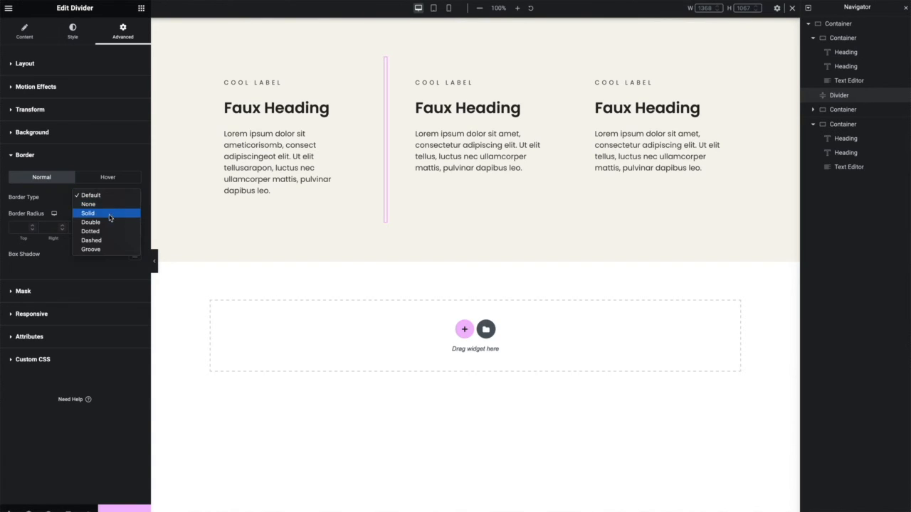
click(91, 230)
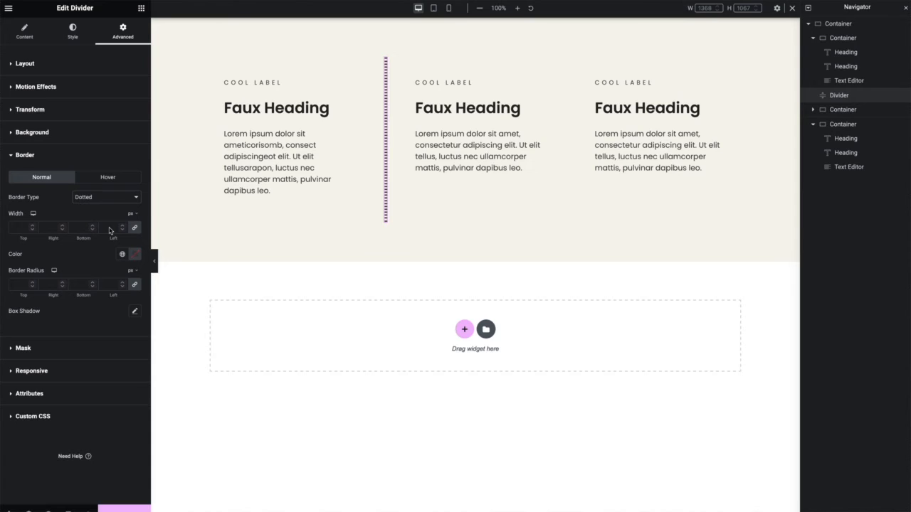
mouse_move(133, 228)
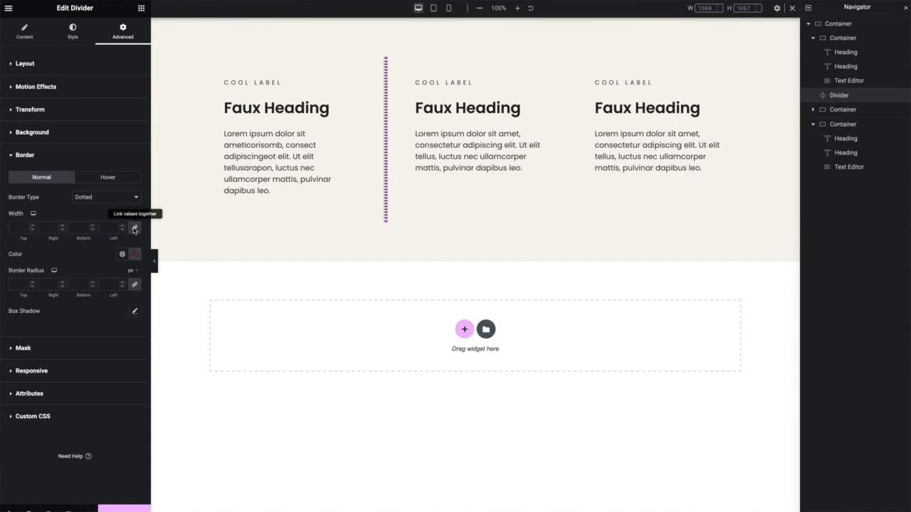
click(134, 227)
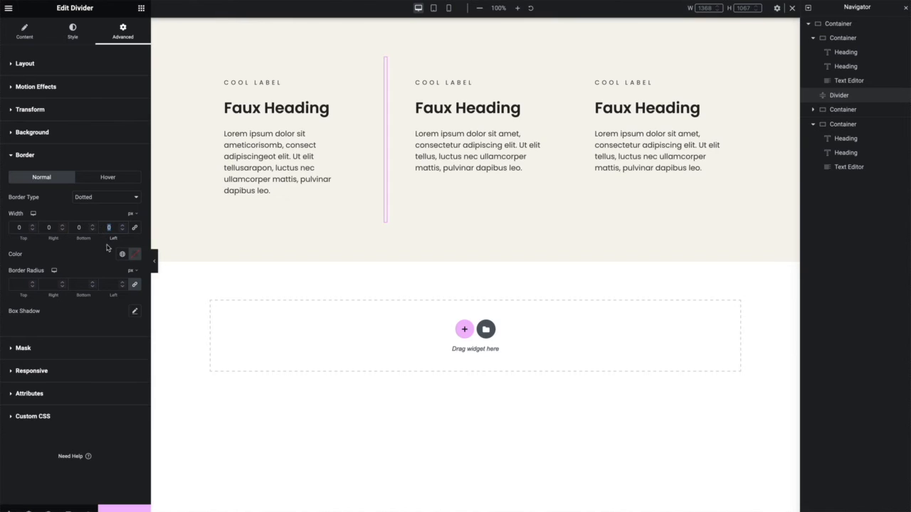
mouse_move(110, 322)
text(5)
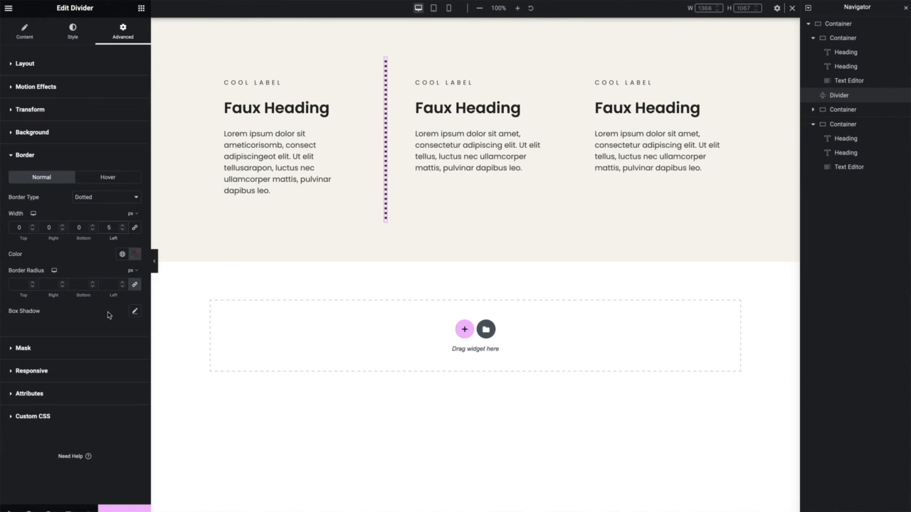
click(135, 254)
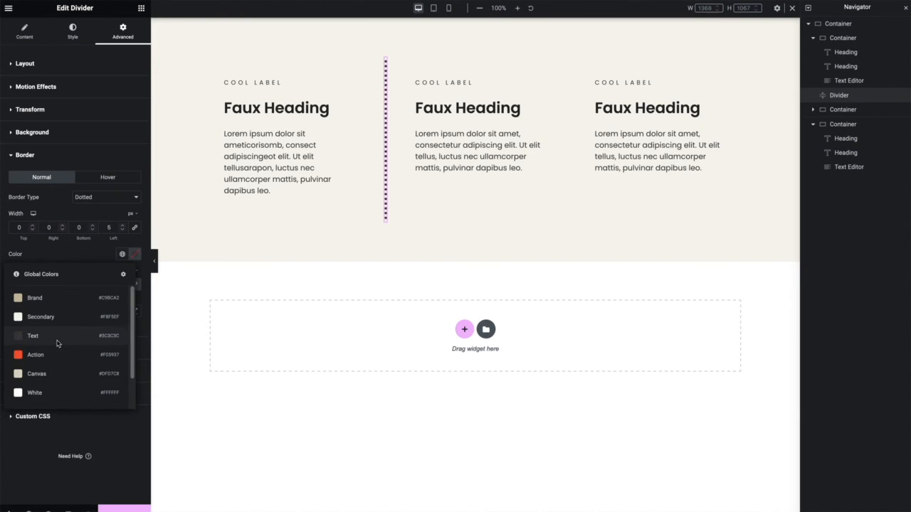
Pick the red Action global colour for the divider's dotted border
click(34, 354)
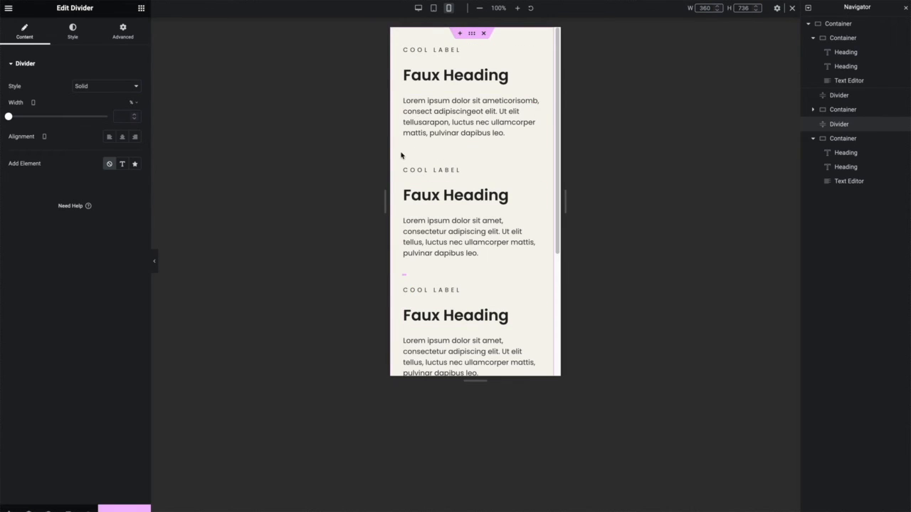
mouse_move(427, 151)
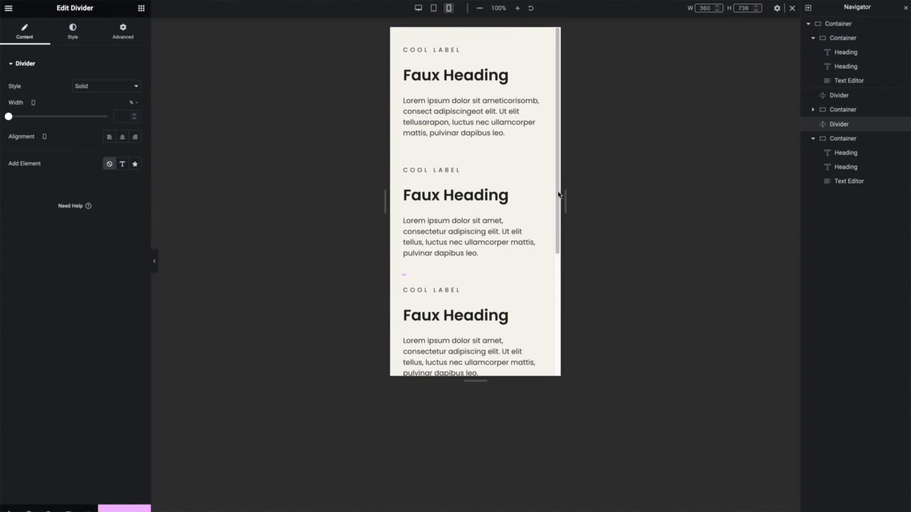
mouse_move(692, 214)
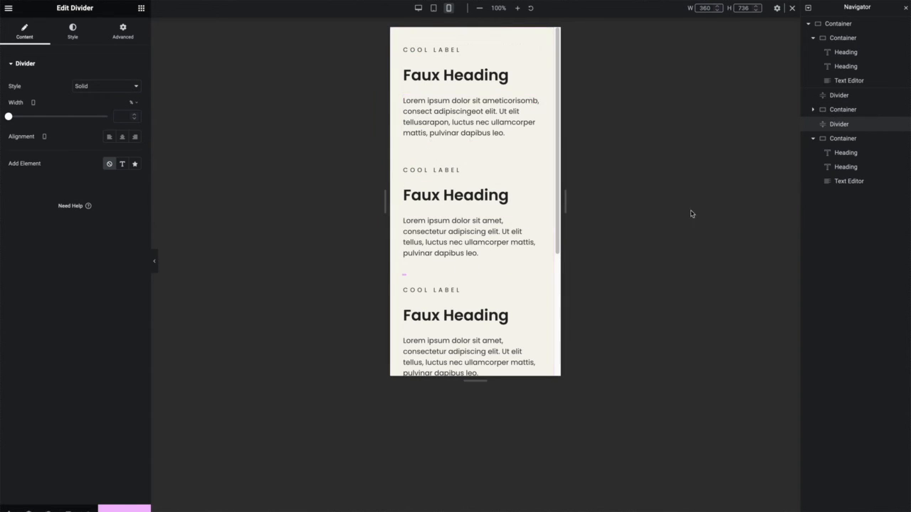
Set the first divider's Layout Width to Full Width (100%) for mobile
click(122, 31)
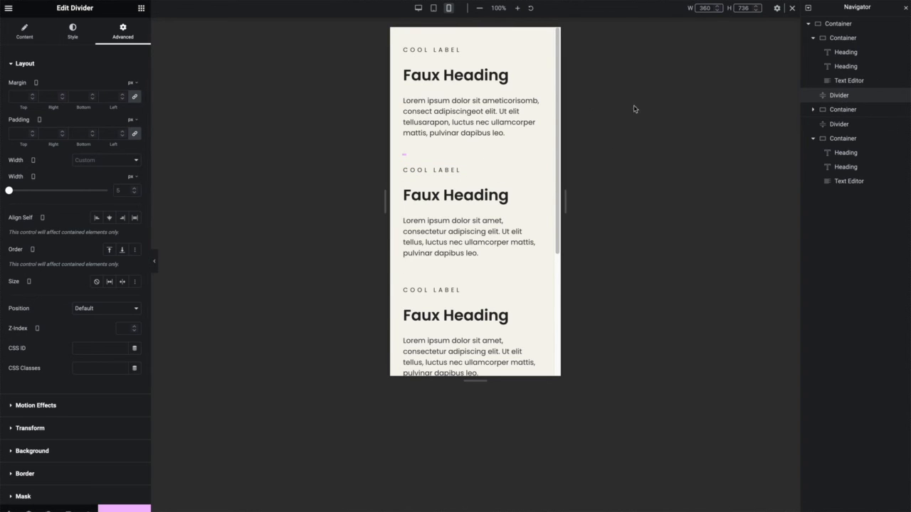
click(105, 159)
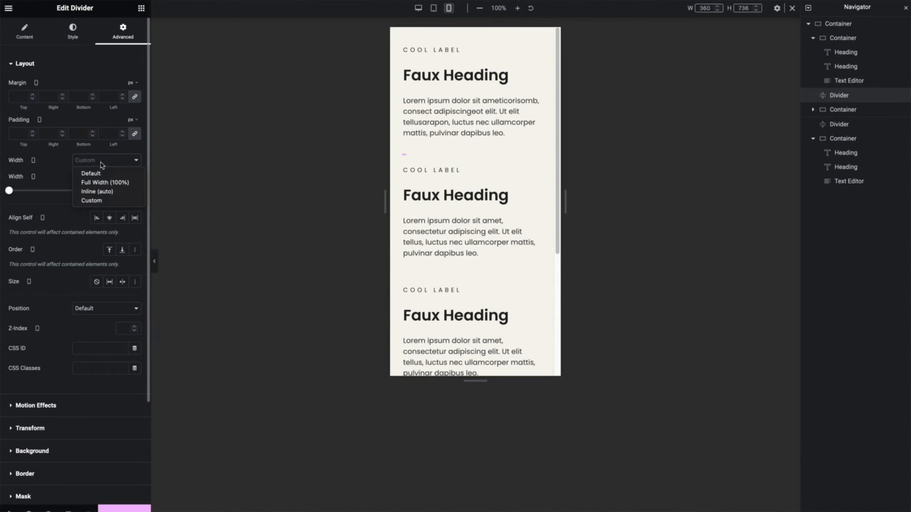
click(106, 182)
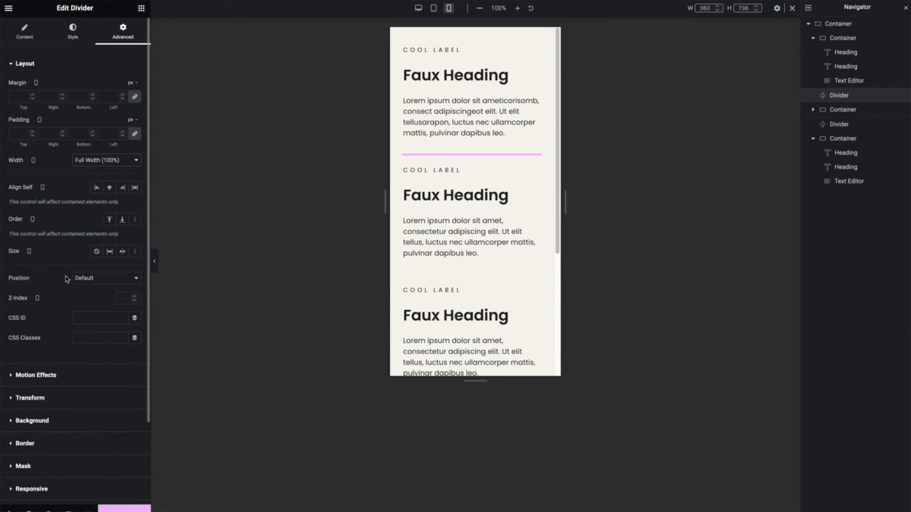
mouse_move(57, 419)
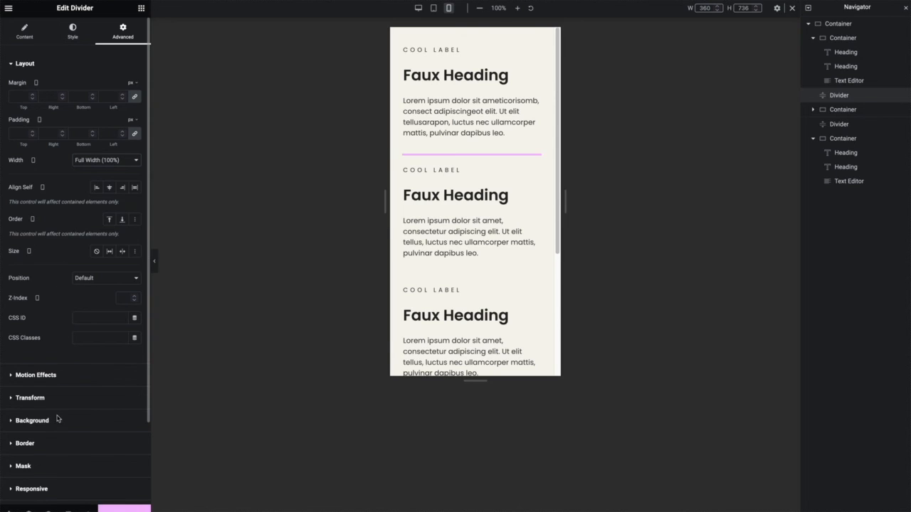
Give the first divider a 5 px mobile top border and paste its style onto the second divider
click(25, 445)
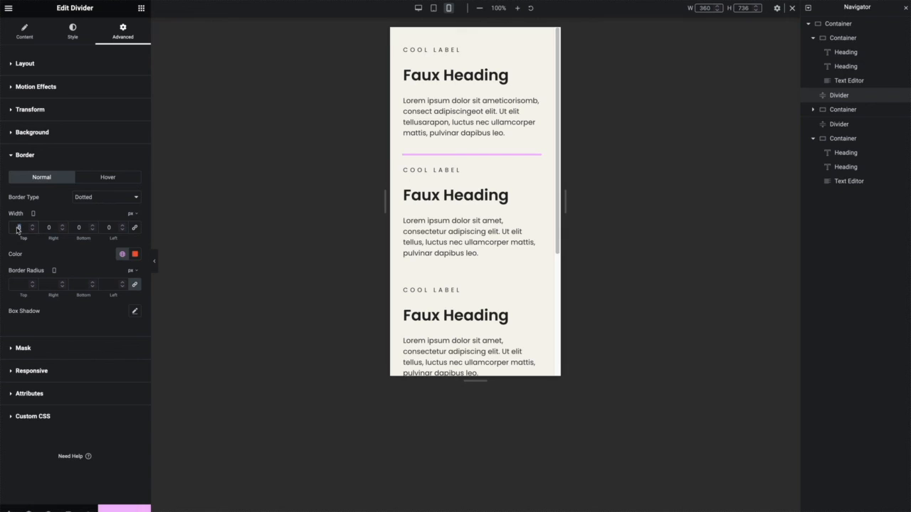
text(5)
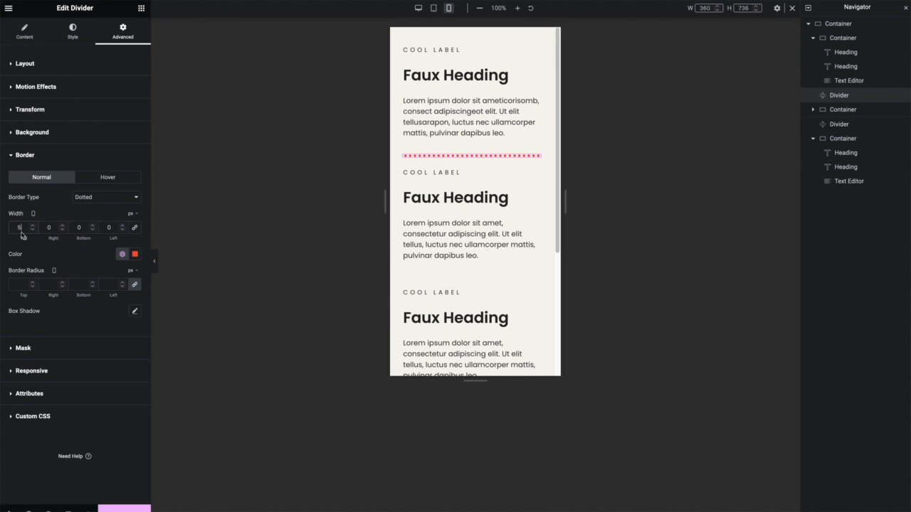
right_click(473, 155)
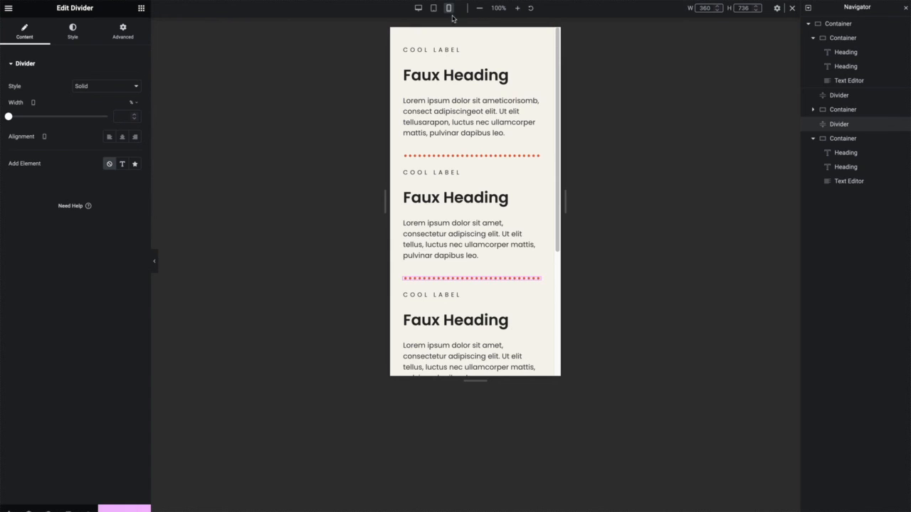
Return to the desktop view to preview the three columns with vertical dotted red dividers
click(419, 9)
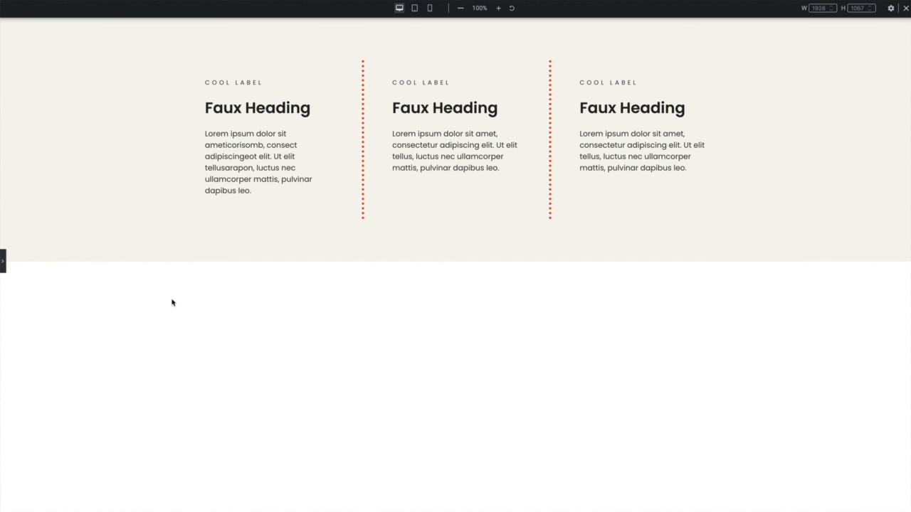
mouse_move(265, 141)
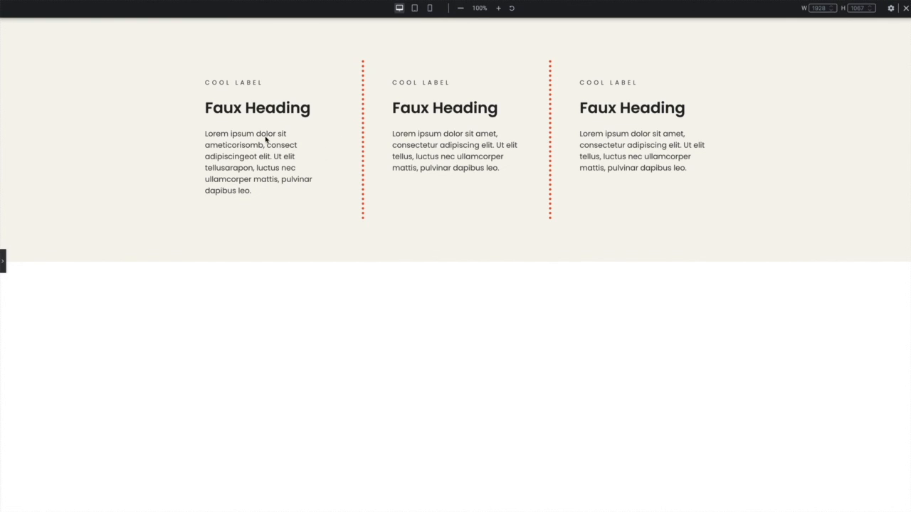
mouse_move(358, 117)
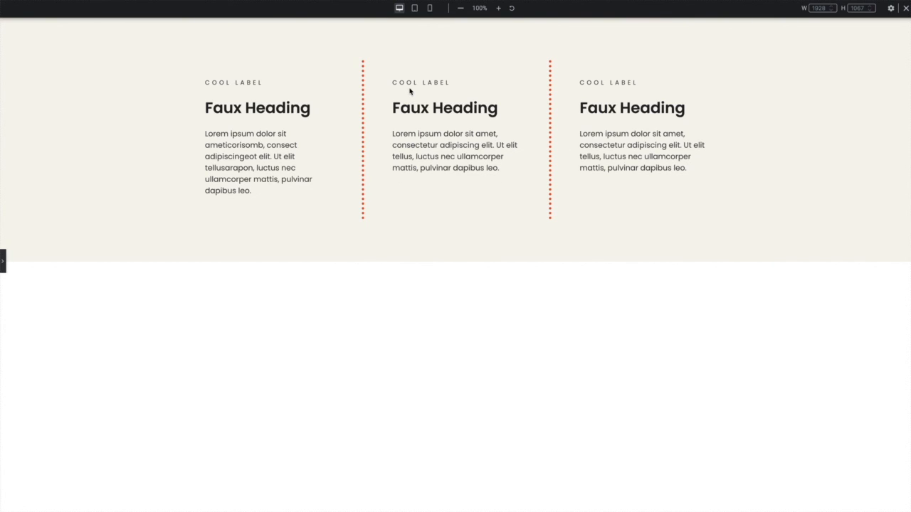
mouse_move(239, 264)
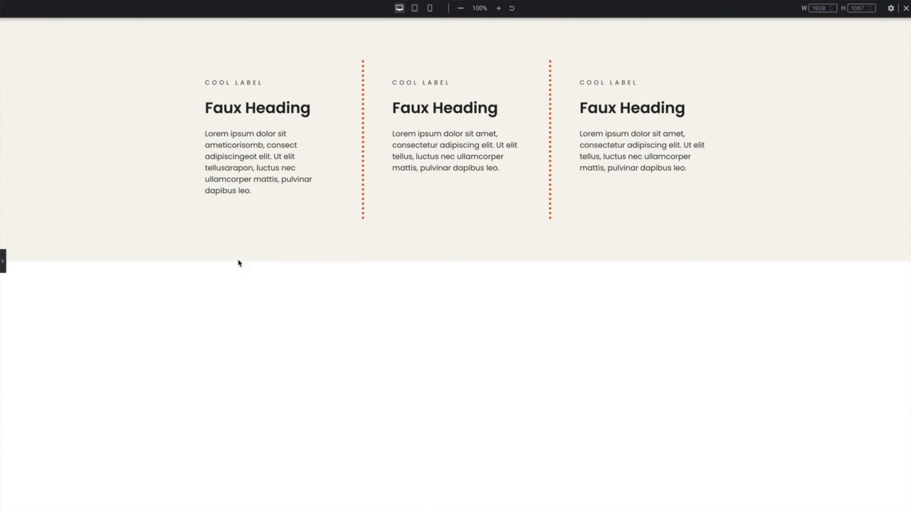
mouse_move(3, 262)
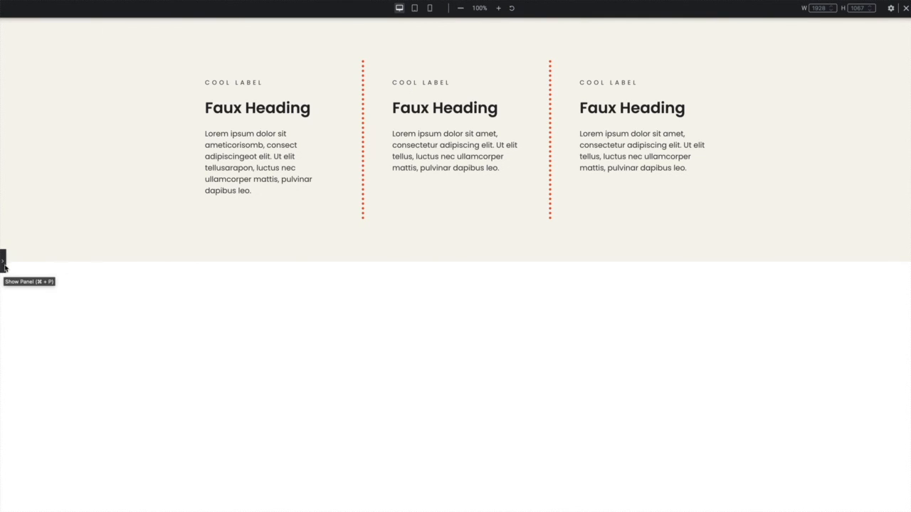